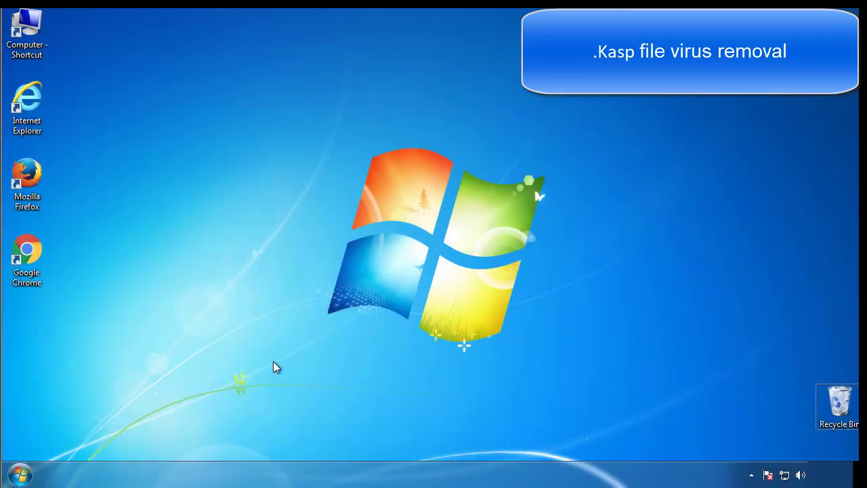
Enable Minimal safe boot via msconfig's Boot settings and restart into Safe Mode.
click(19, 475)
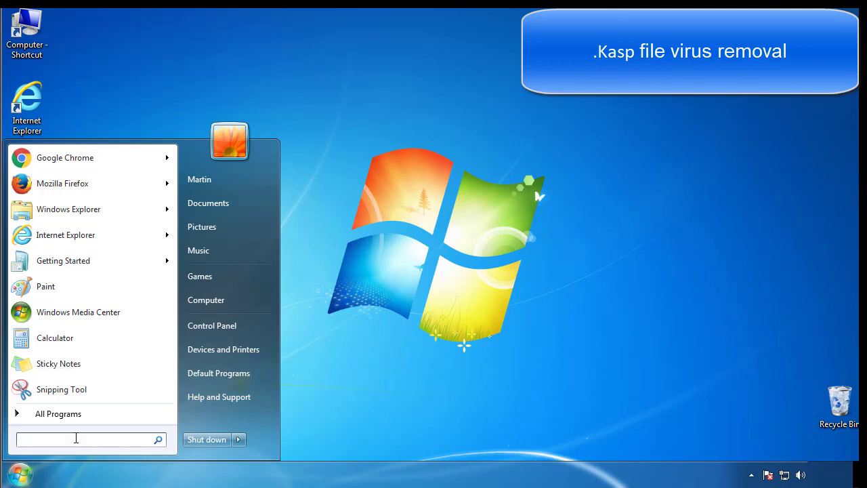
text(mscon)
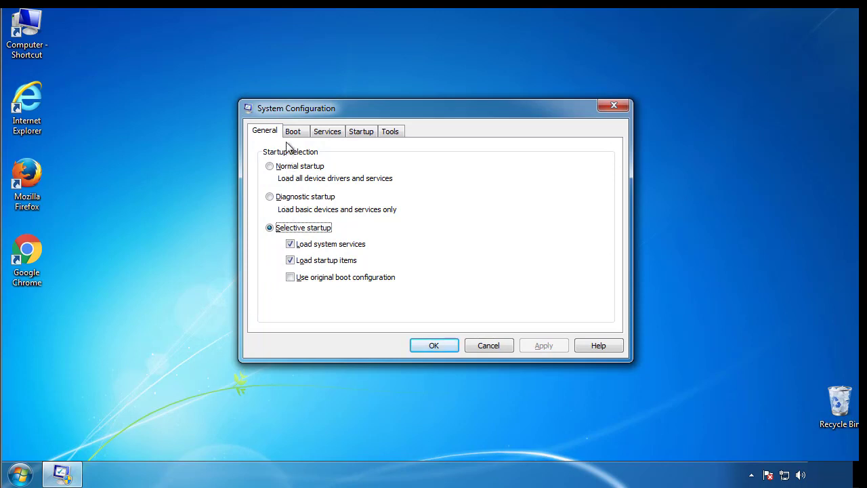
click(293, 130)
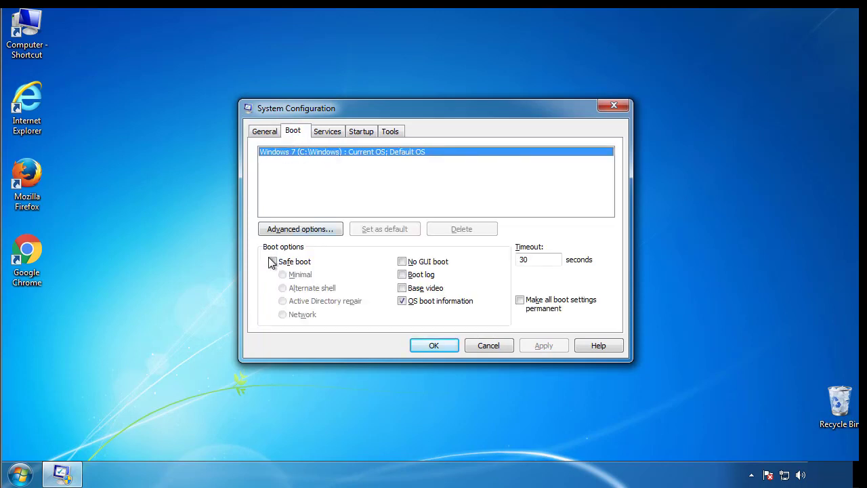
click(272, 262)
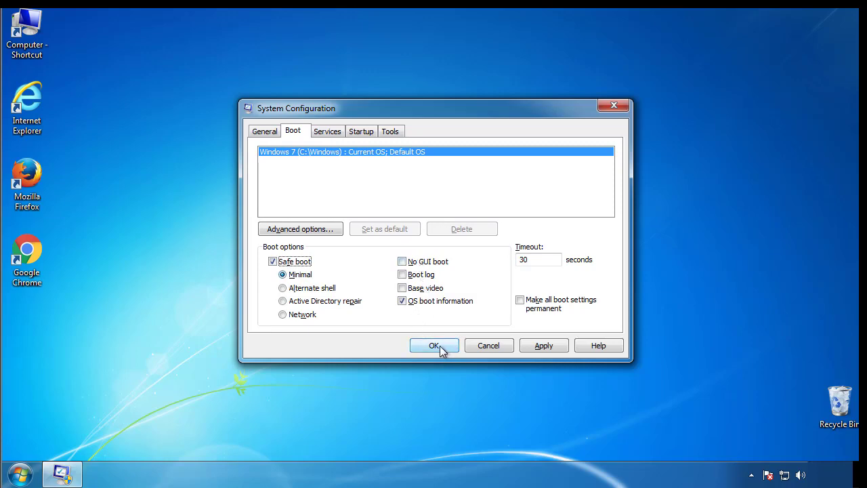
click(434, 345)
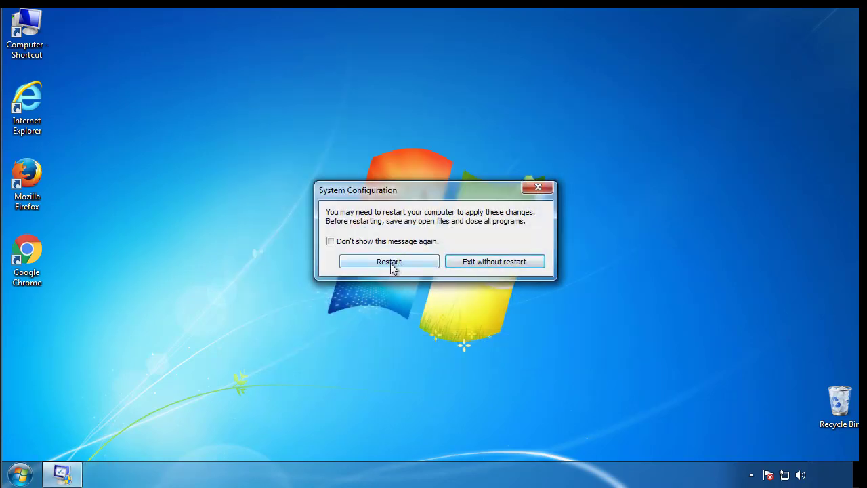
click(389, 261)
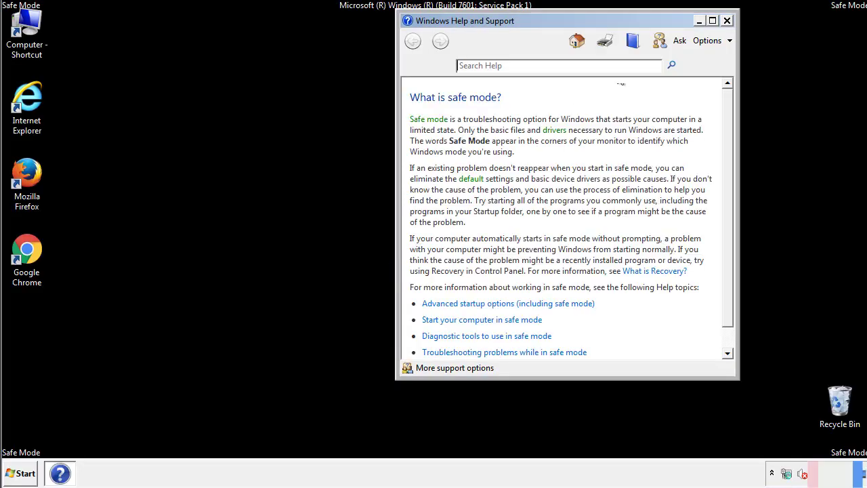
Show hidden files, folders and drives through Control Panel's Folder Options view settings.
click(727, 20)
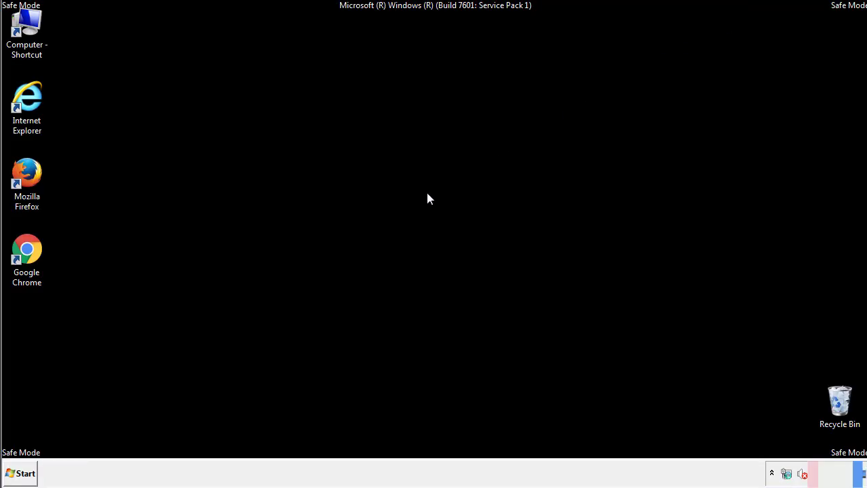
click(20, 473)
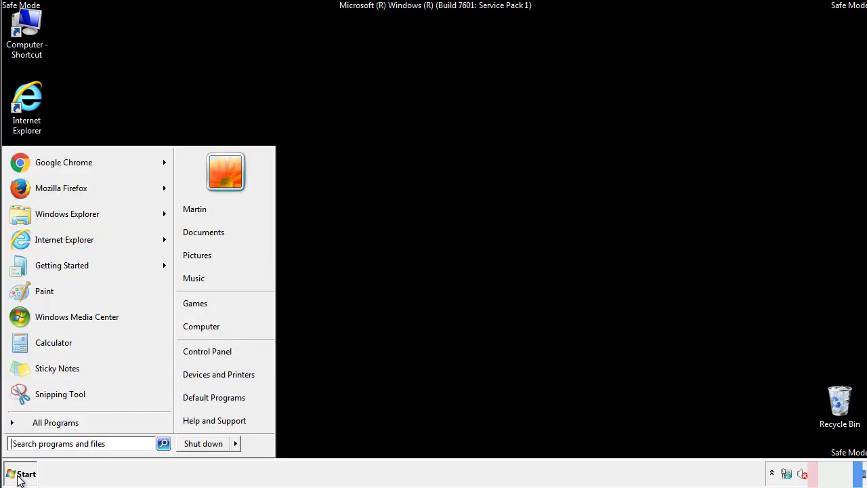
click(20, 473)
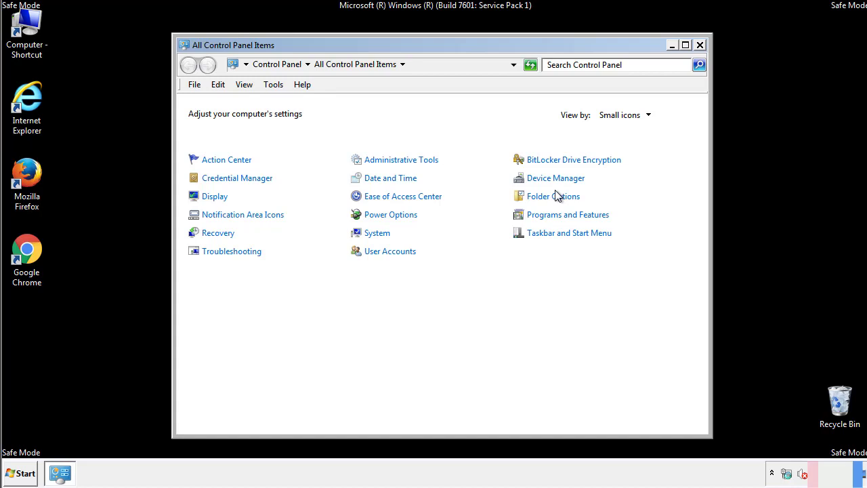
click(553, 195)
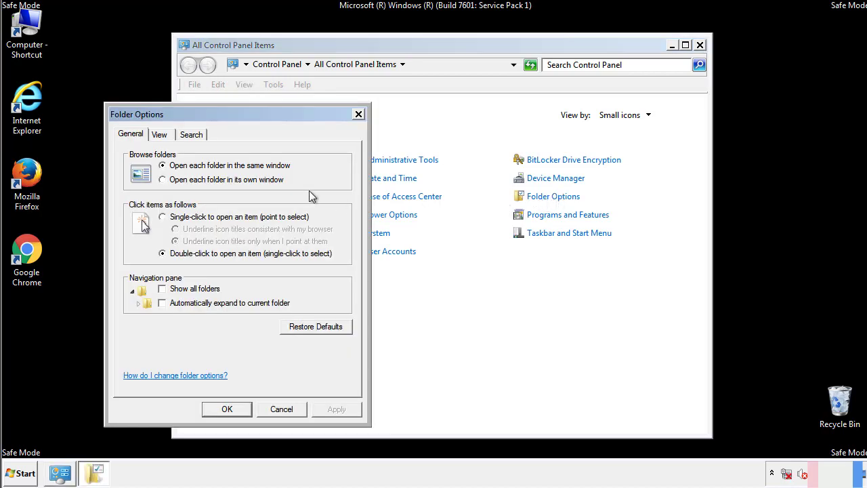
click(160, 134)
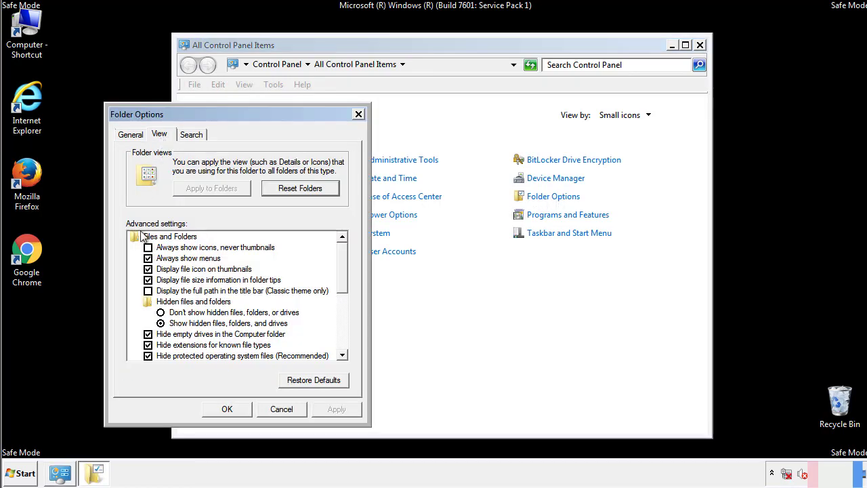
click(161, 323)
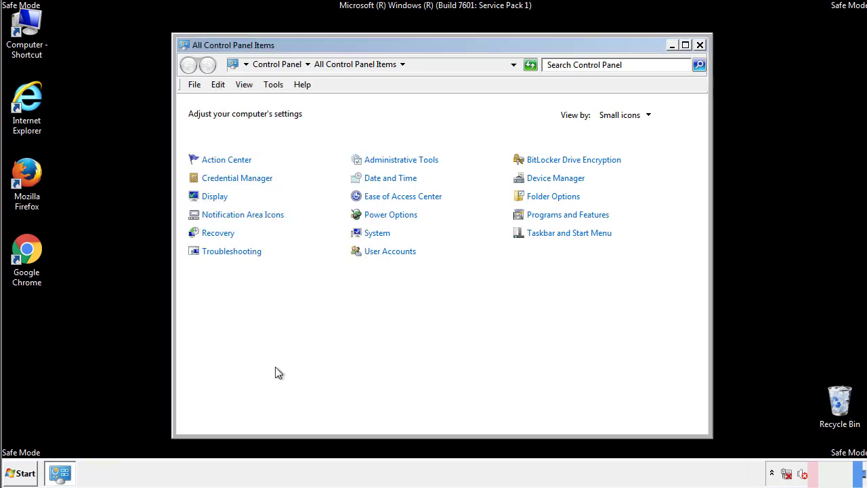
Browse from Computer into C:\Windows\System32\drivers\etc where the hosts file lives.
click(700, 45)
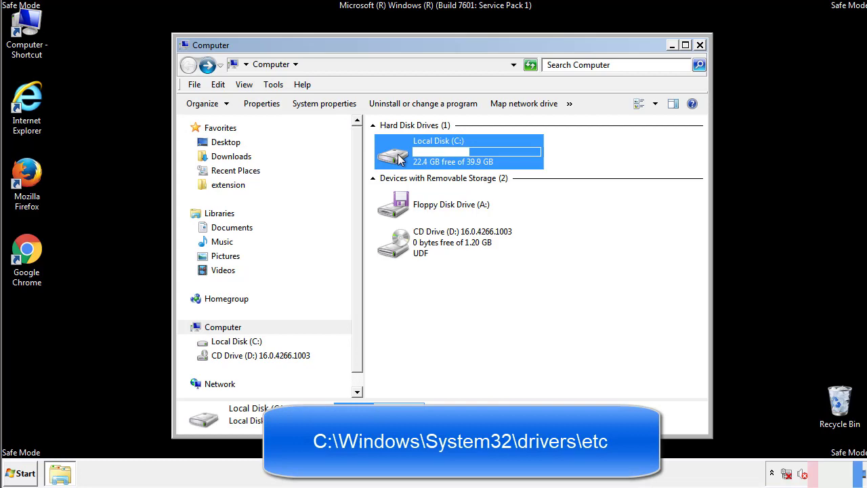
double_click(439, 141)
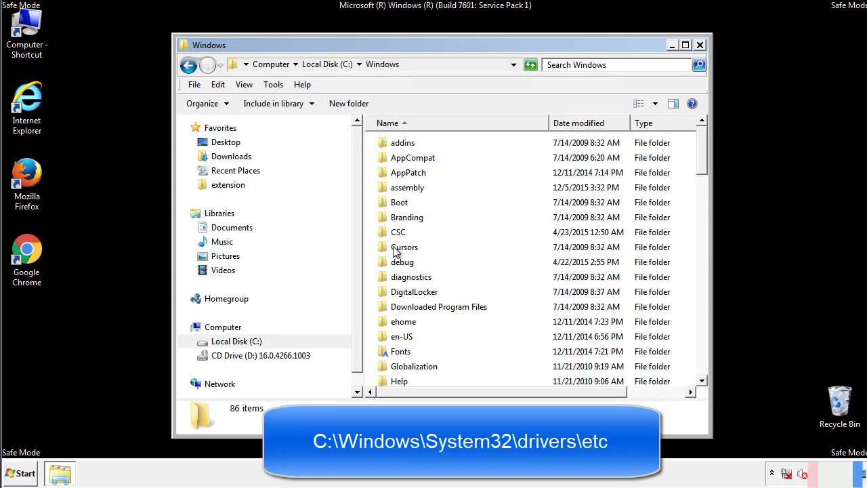
scroll(down, 3)
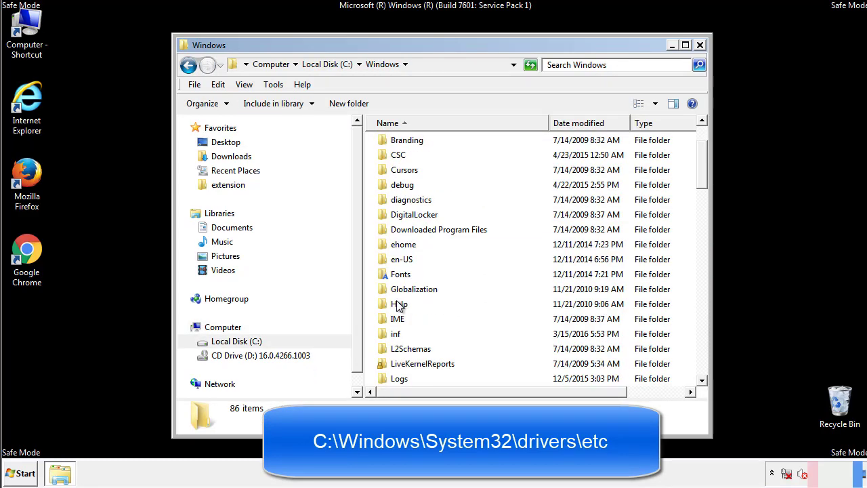
scroll(down, 3)
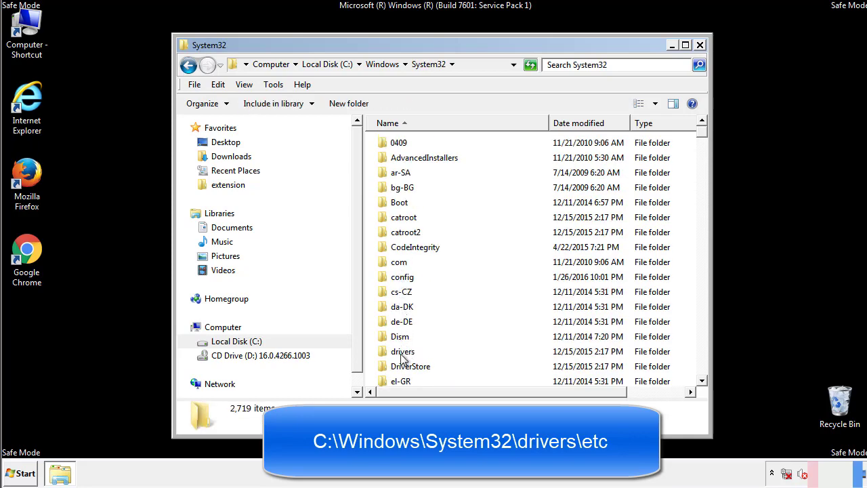
double_click(402, 351)
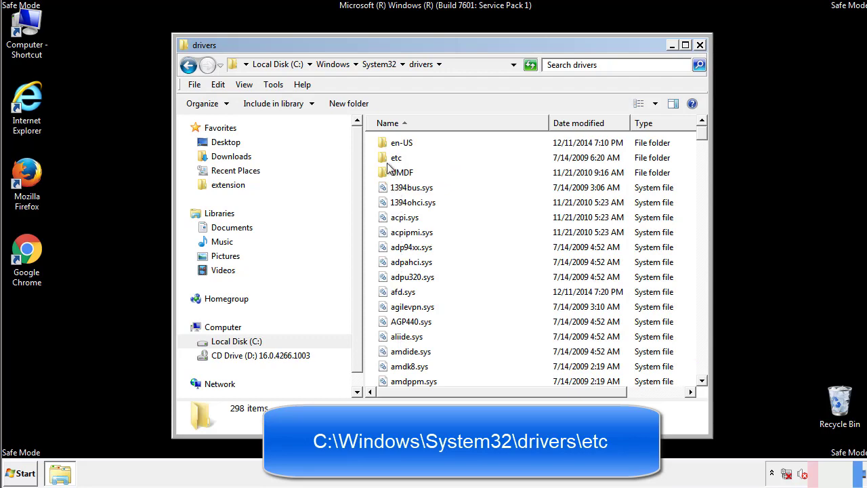
double_click(396, 157)
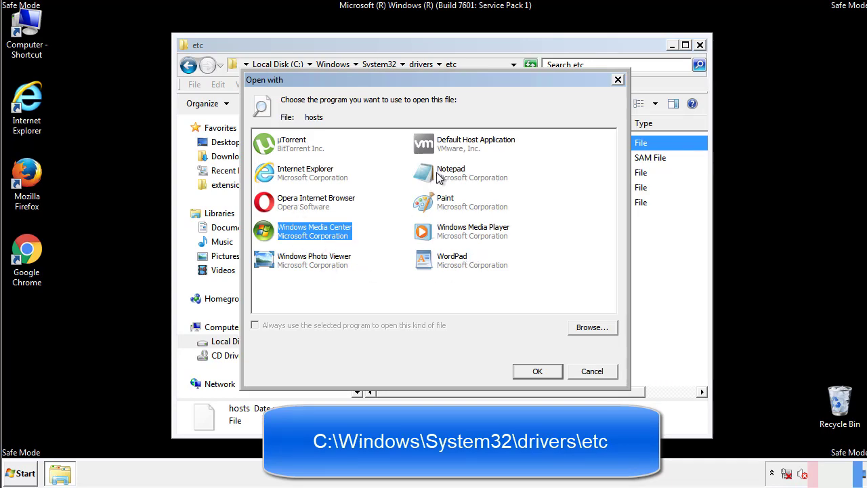
Delete the four added address lines below localhost from hosts in Notepad and close it.
click(537, 371)
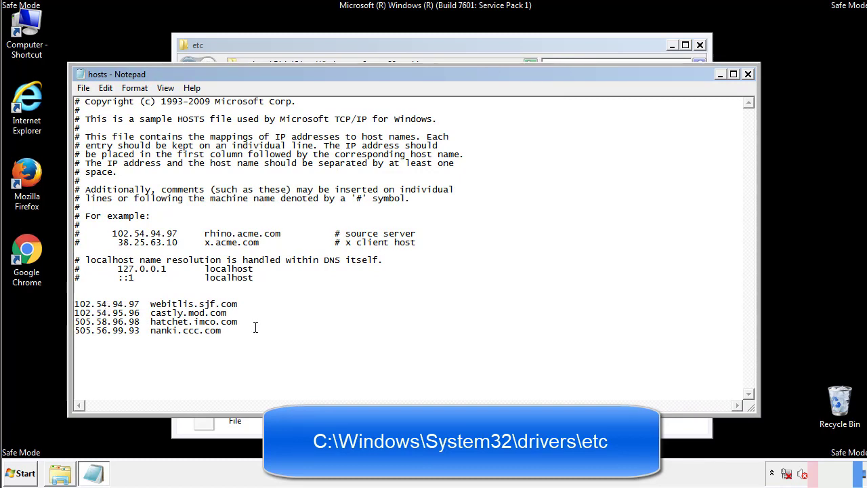
drag(76, 303, 239, 331)
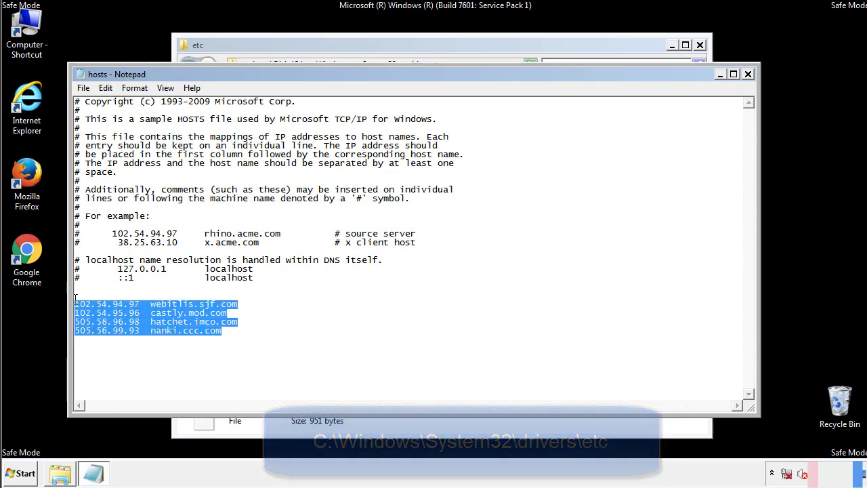
key(Delete)
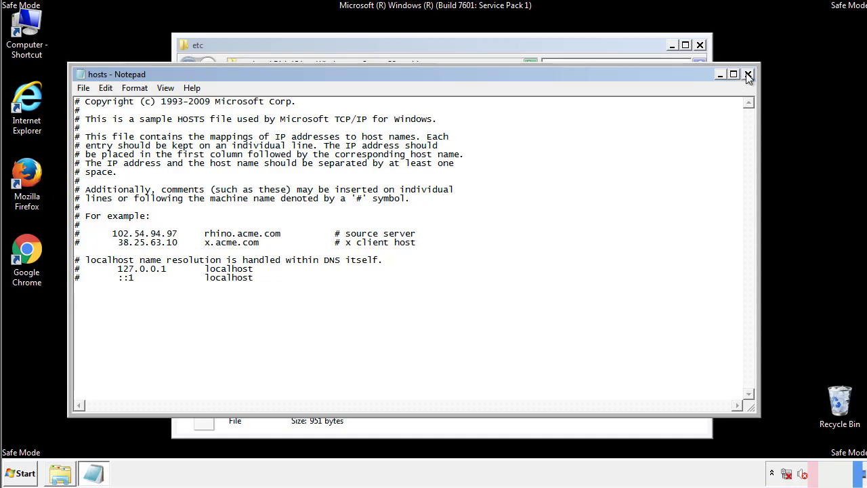
click(748, 73)
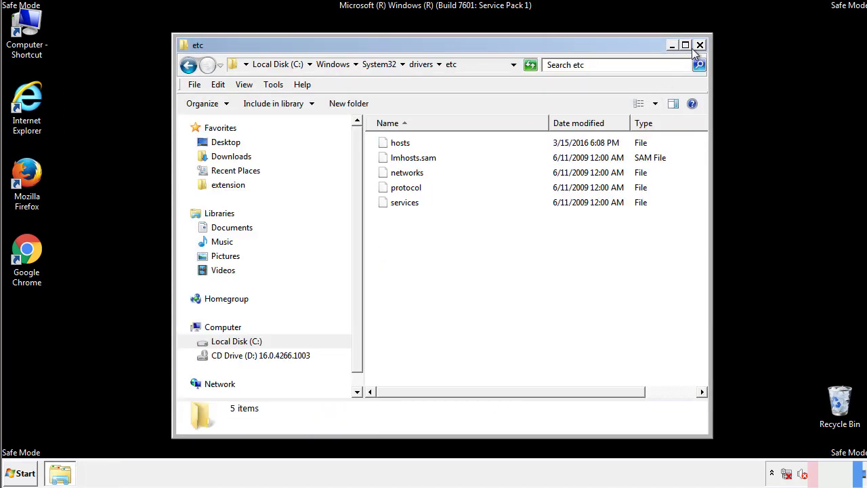
Reach the Startup programs folder from the Start menu and select the suspicious files.
click(699, 45)
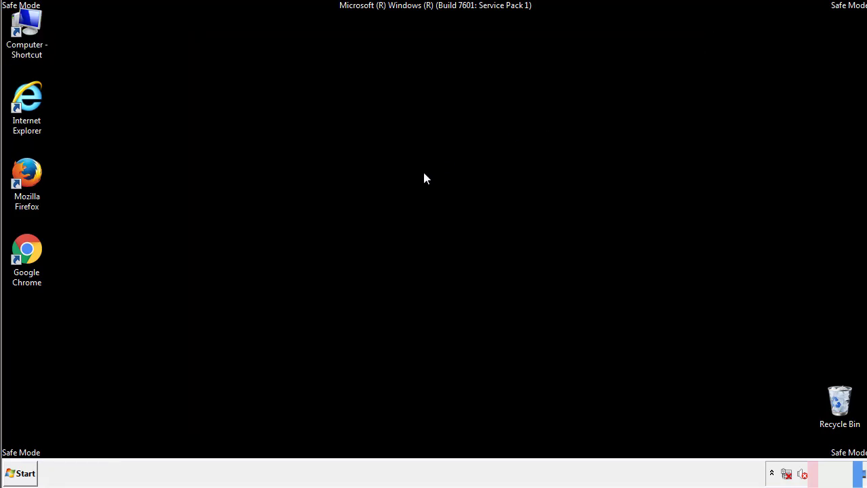
click(20, 473)
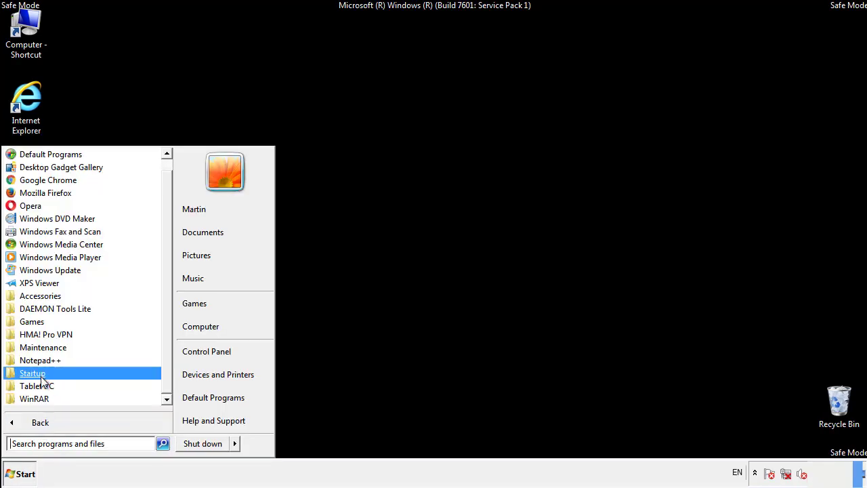
right_click(32, 373)
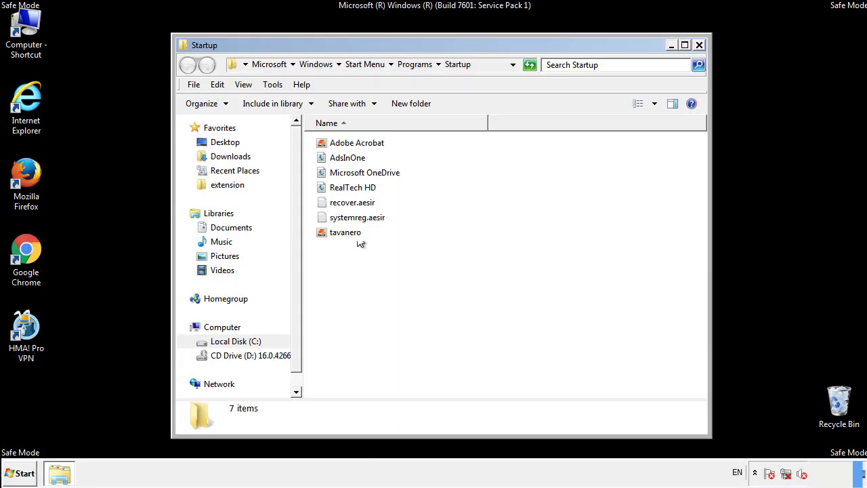
click(347, 158)
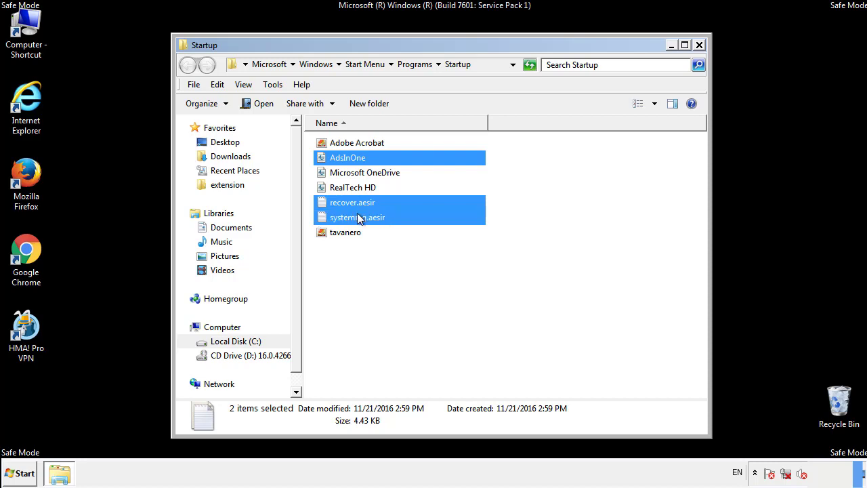
Delete AddInOne, recover.aesir, systemreg.aesir and tavanero to the Recycle Bin and close the folder.
right_click(345, 232)
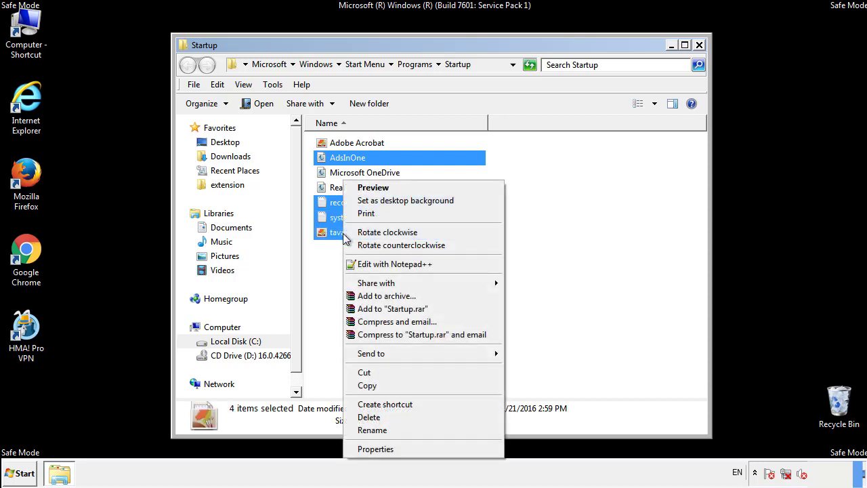
click(369, 418)
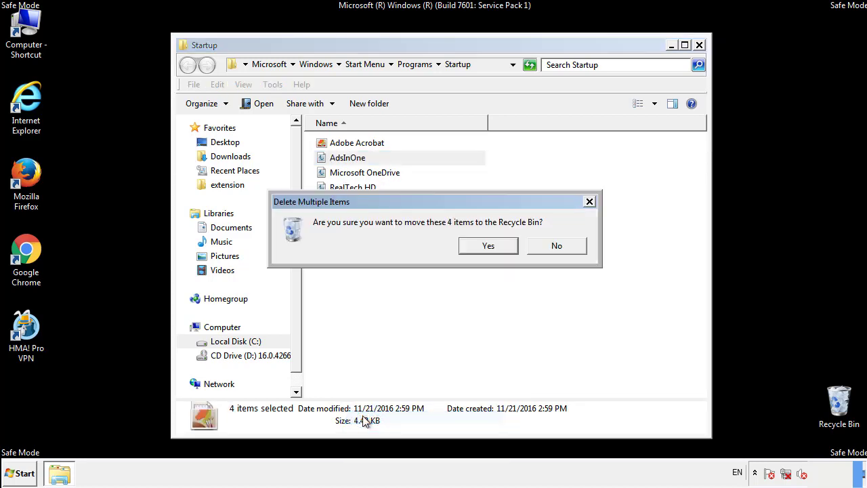
click(488, 245)
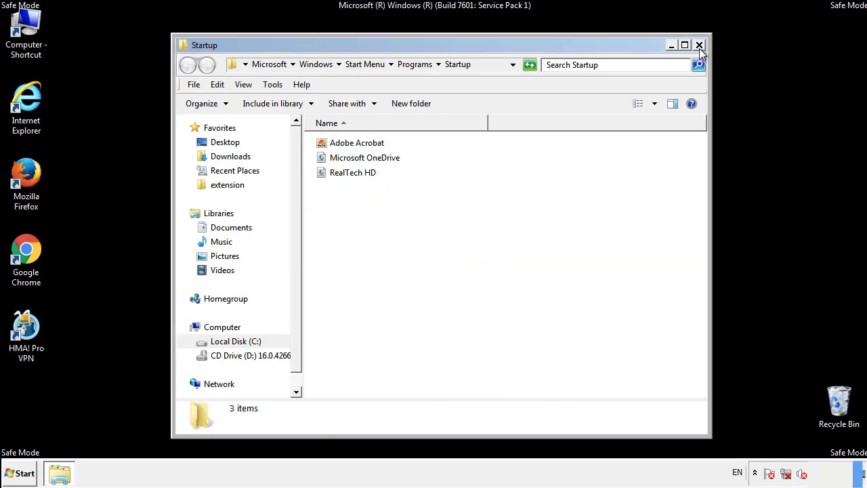
click(700, 45)
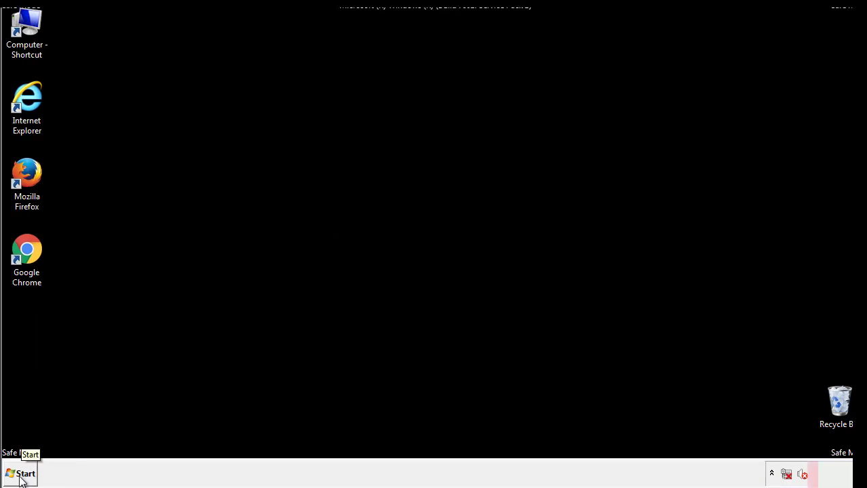
Launch regedit and expand HKEY_LOCAL_MACHINE\SOFTWARE\Microsoft.
click(20, 473)
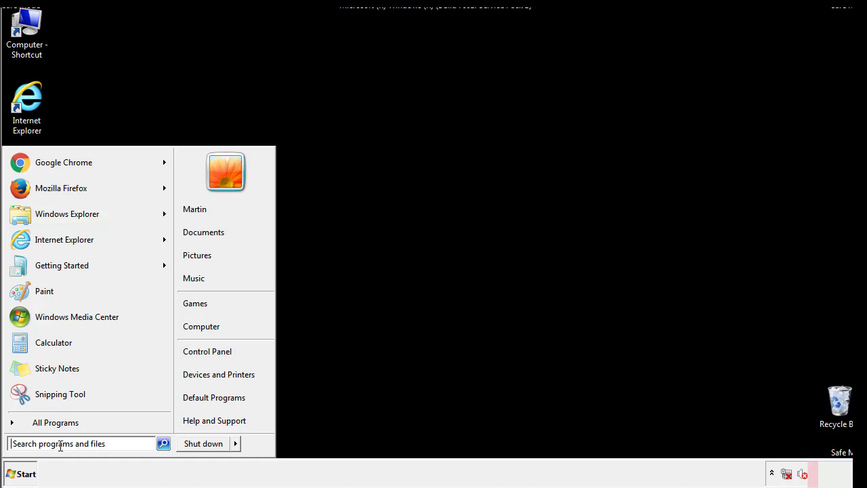
text(reged)
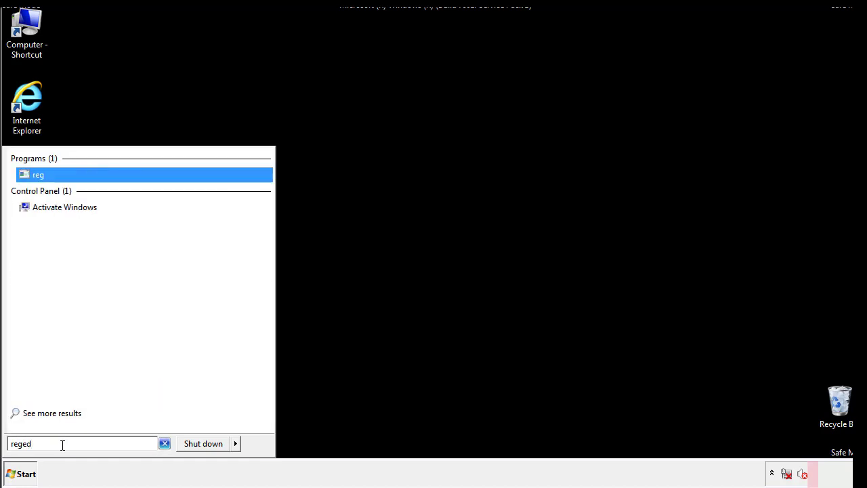
click(38, 174)
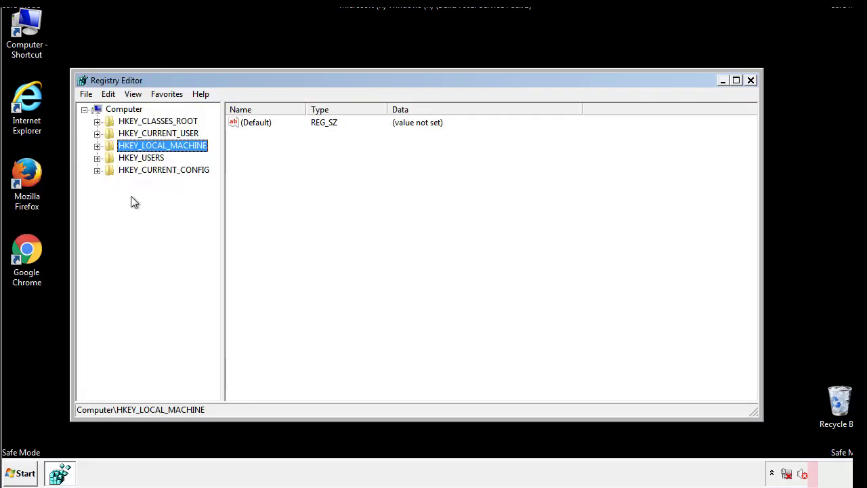
click(97, 145)
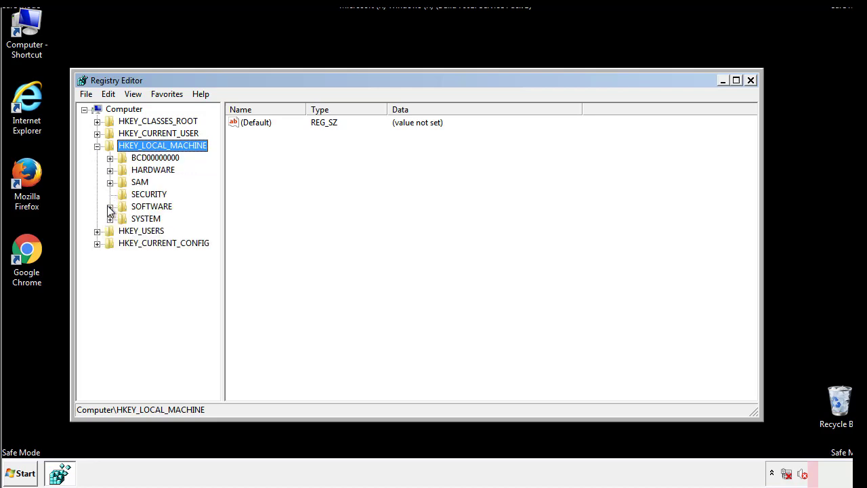
click(111, 206)
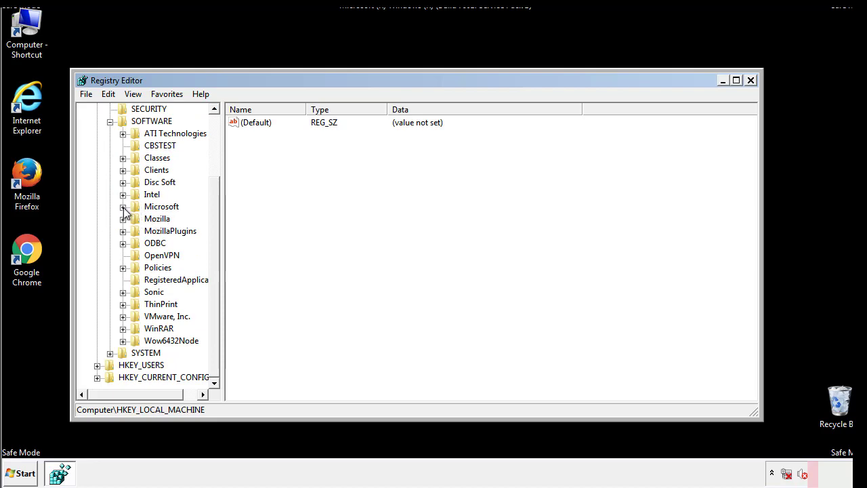
click(124, 206)
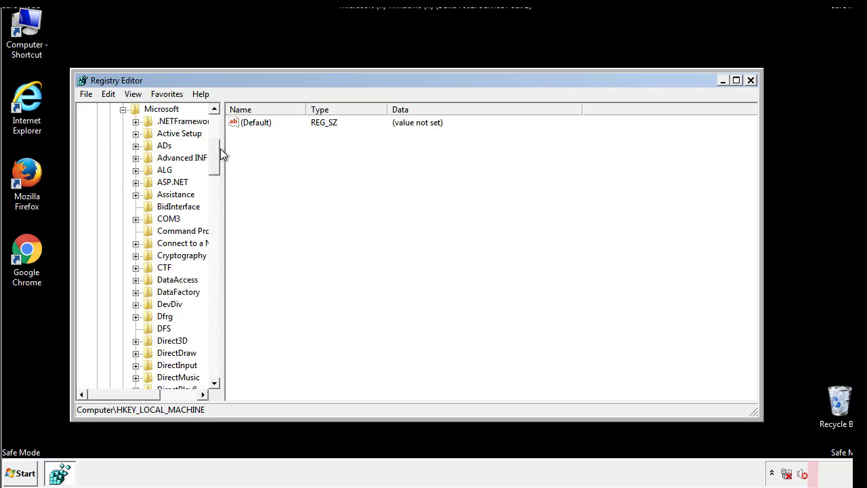
scroll(down, 3)
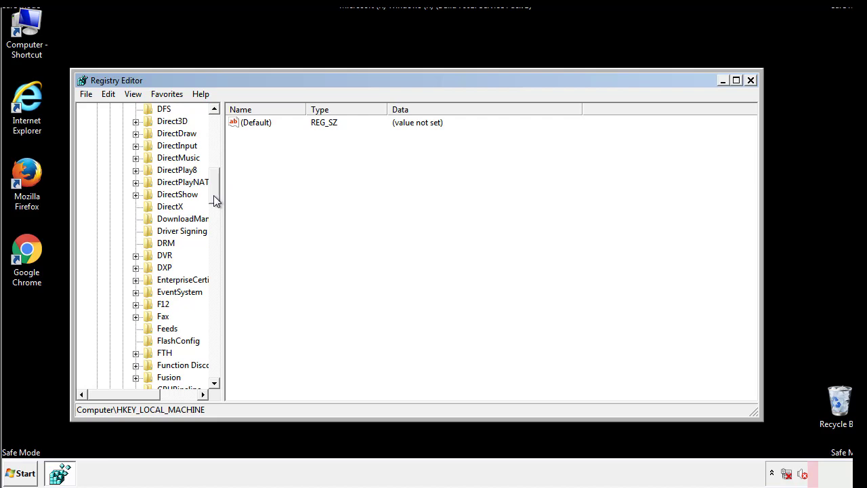
scroll(down, 3)
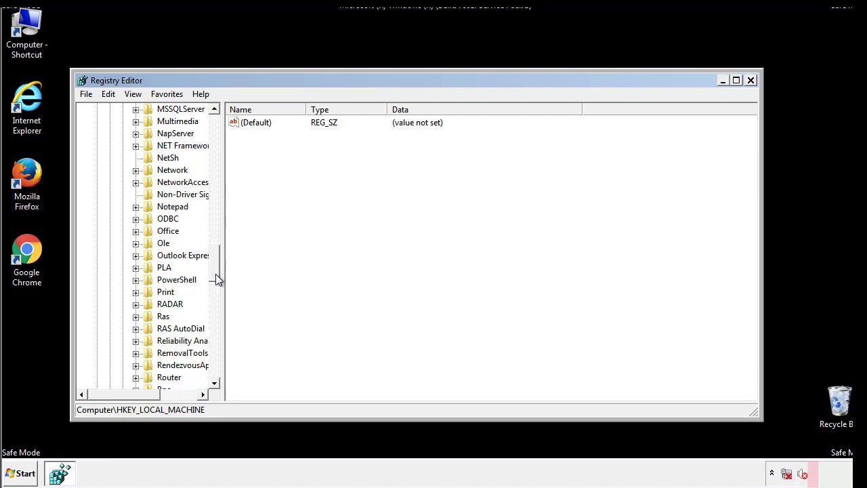
scroll(down, 3)
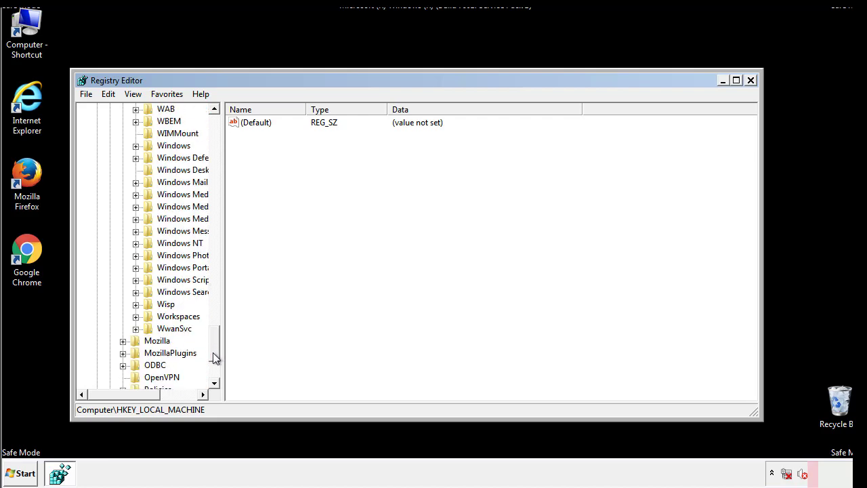
Delete the tapps.loc value from Windows\CurrentVersion\Run, leaving only the VMware entry.
click(135, 206)
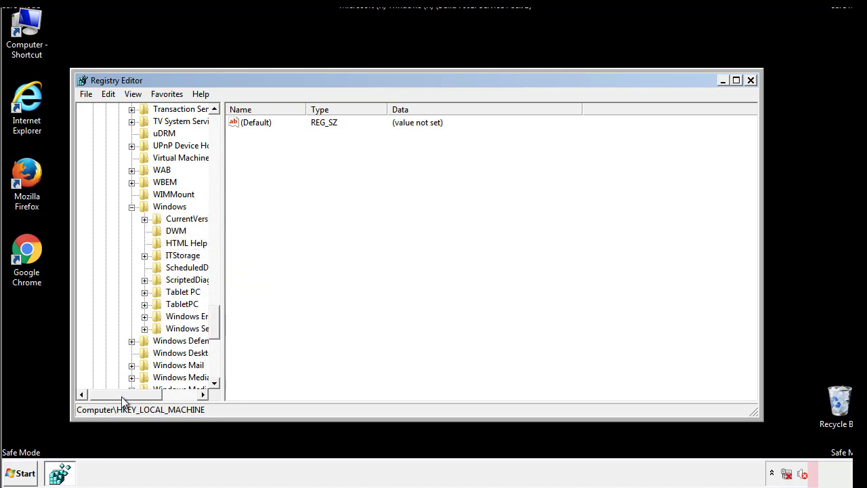
click(144, 218)
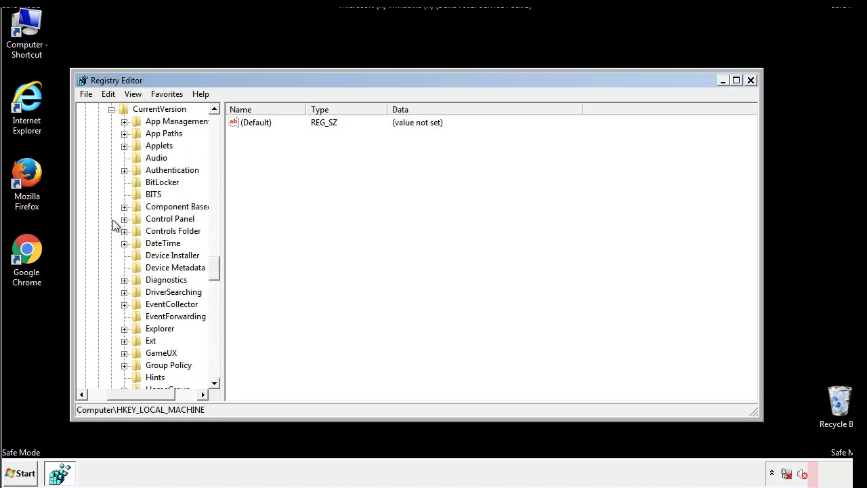
scroll(down, 3)
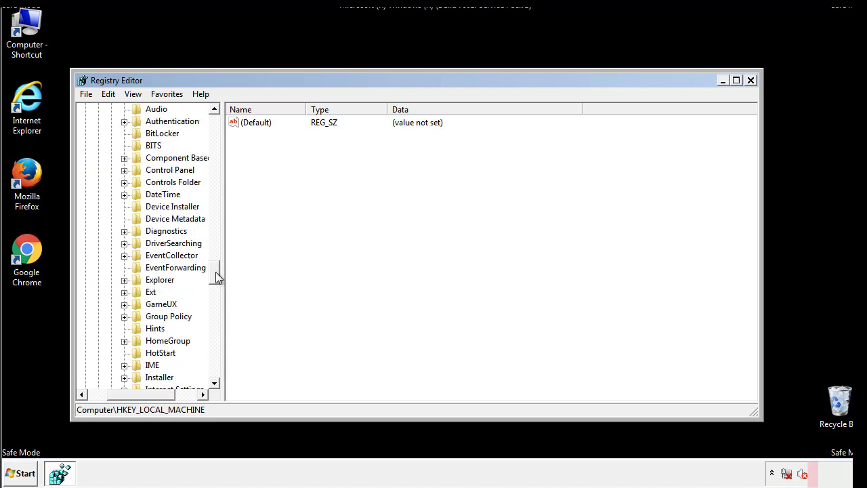
scroll(down, 3)
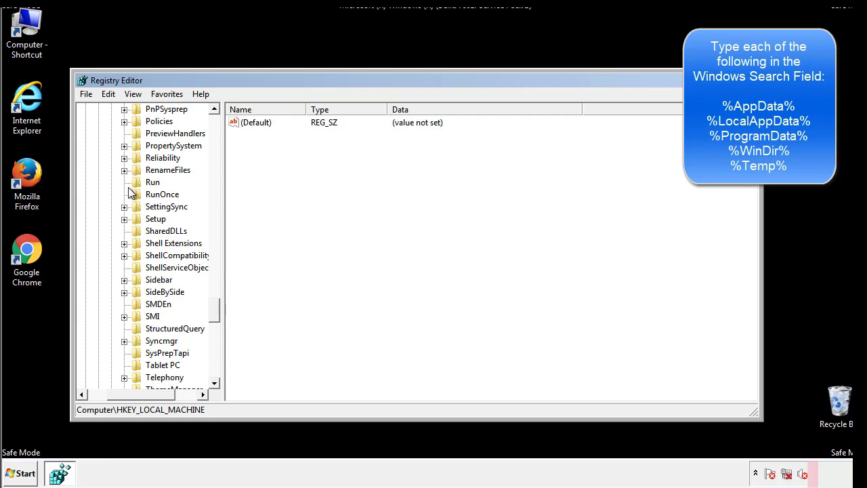
click(151, 182)
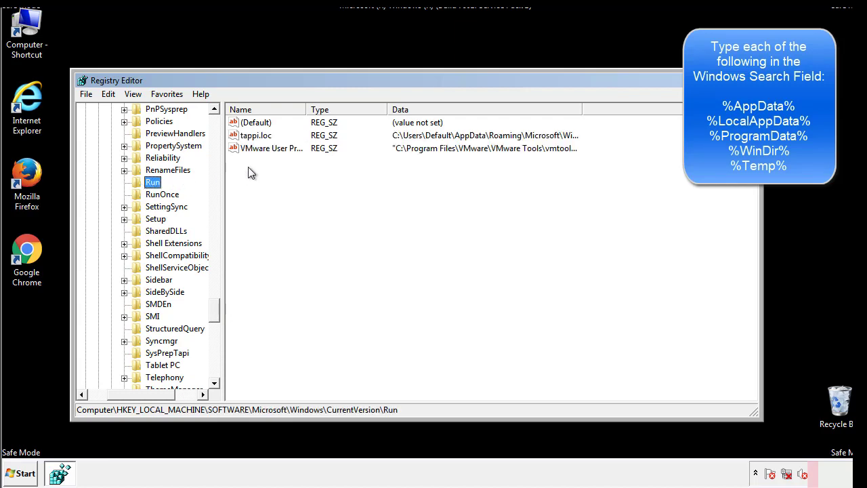
mouse_move(559, 149)
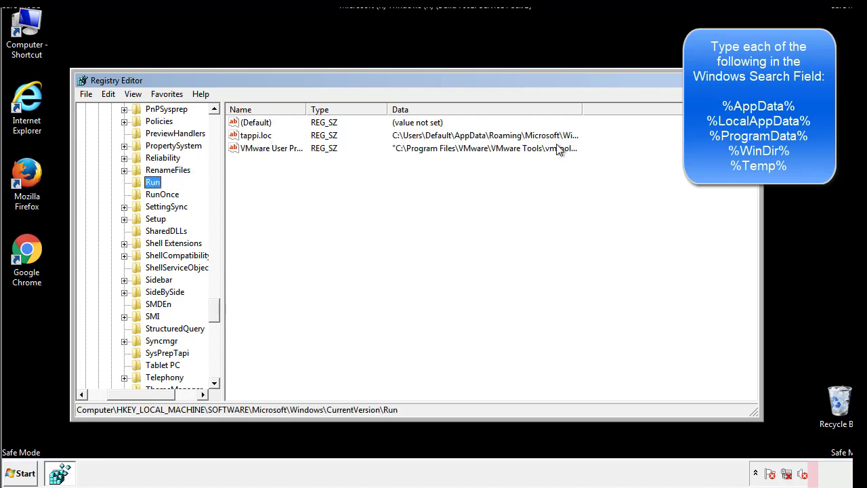
click(256, 136)
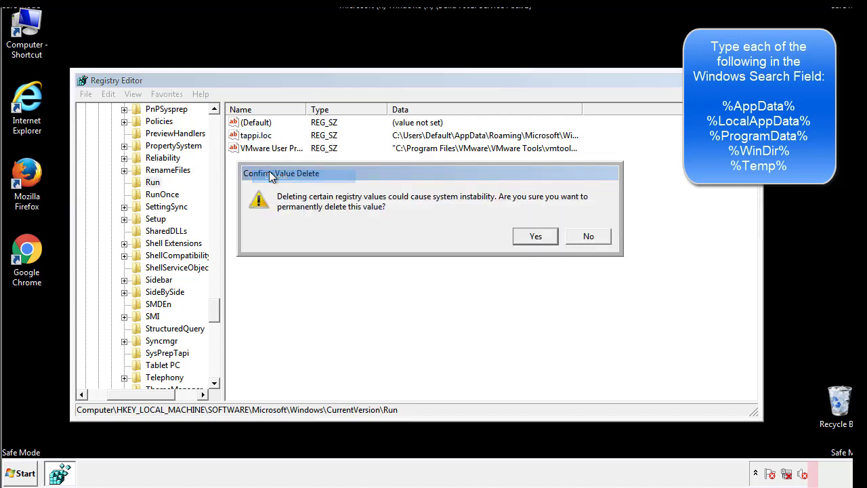
click(533, 235)
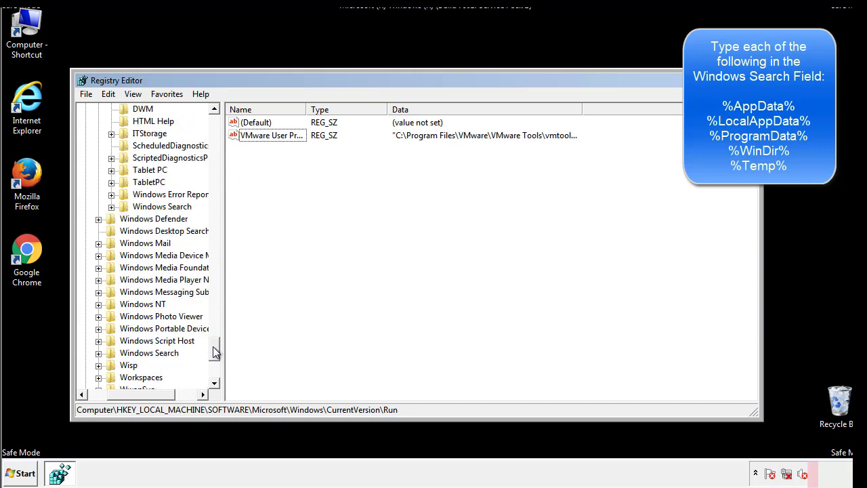
Review HKEY_CURRENT_USER's CurrentVersion\Run key, which holds only a DAEMON Tools entry.
scroll(down, 3)
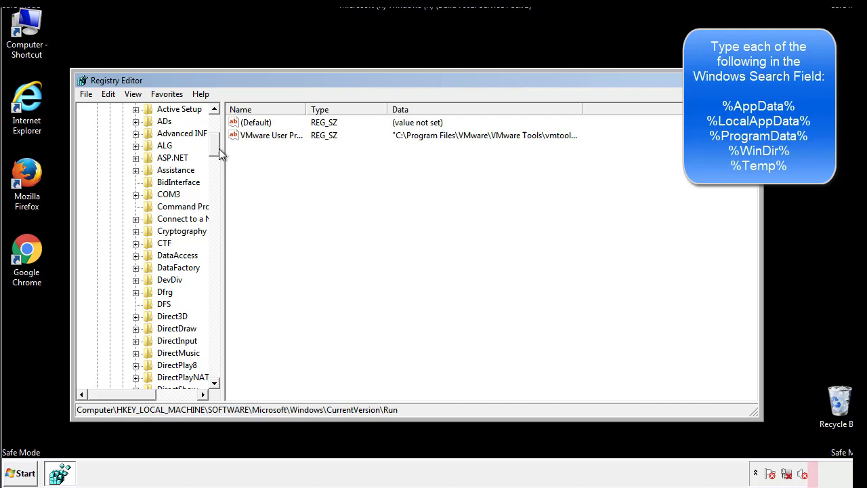
click(98, 145)
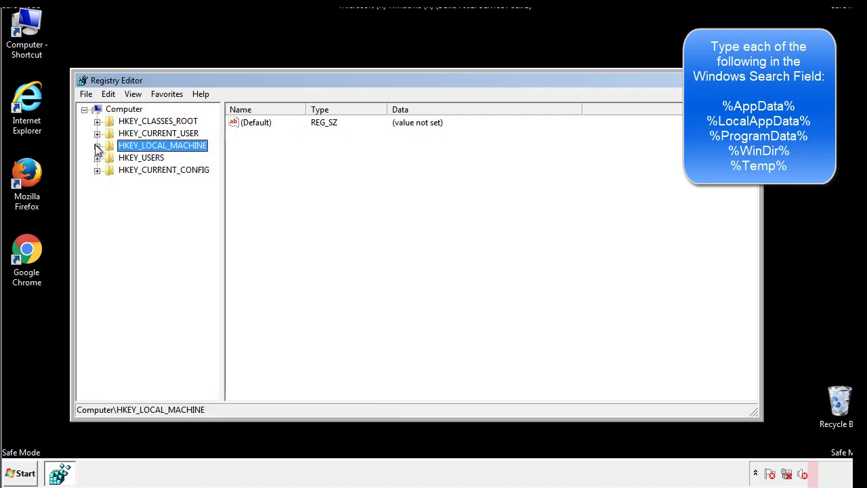
click(98, 133)
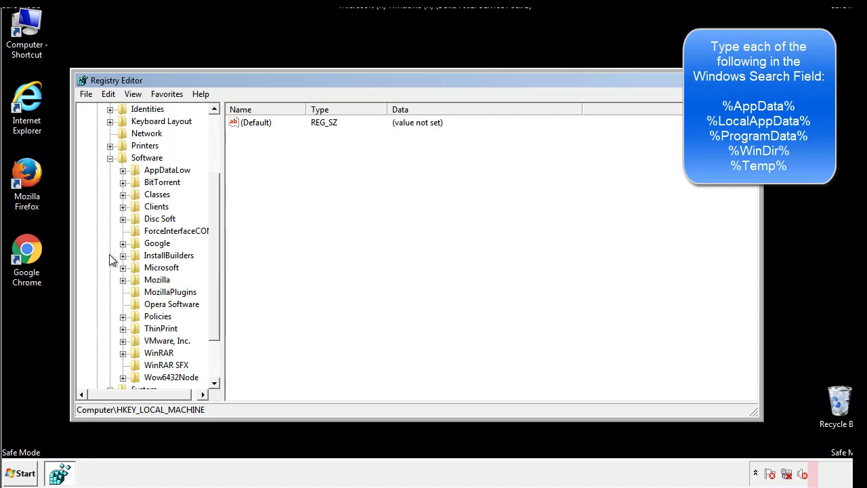
scroll(down, 3)
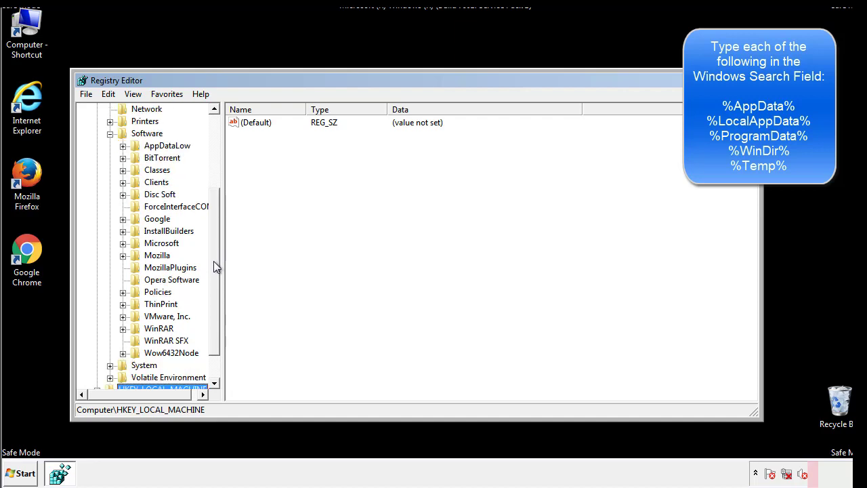
mouse_move(138, 273)
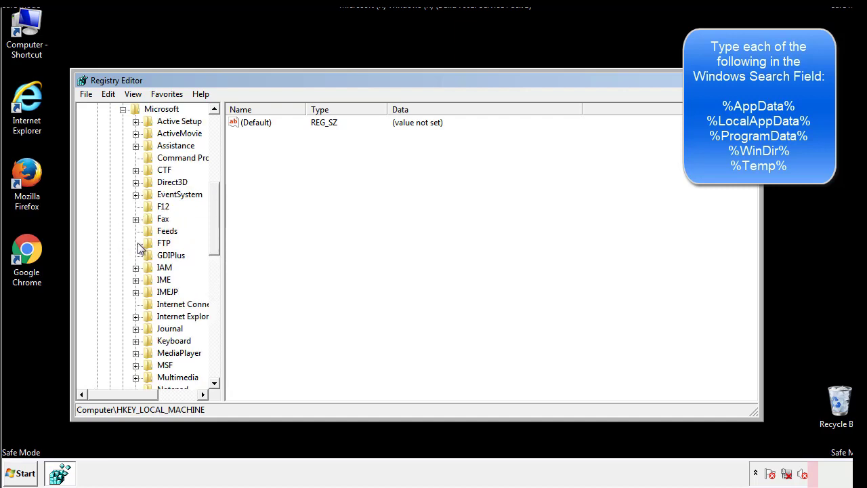
scroll(down, 3)
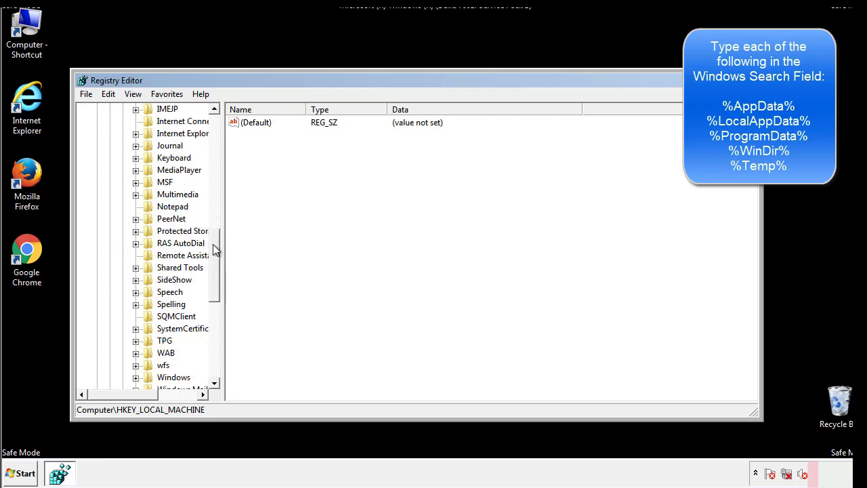
scroll(down, 3)
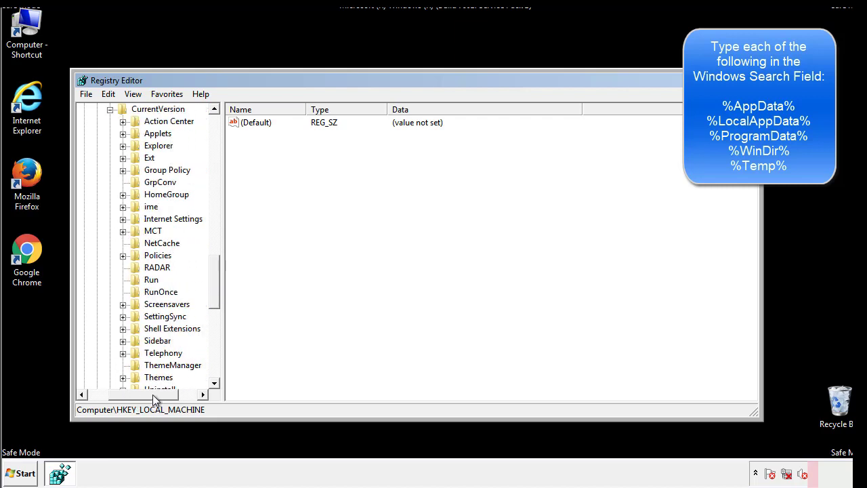
click(152, 279)
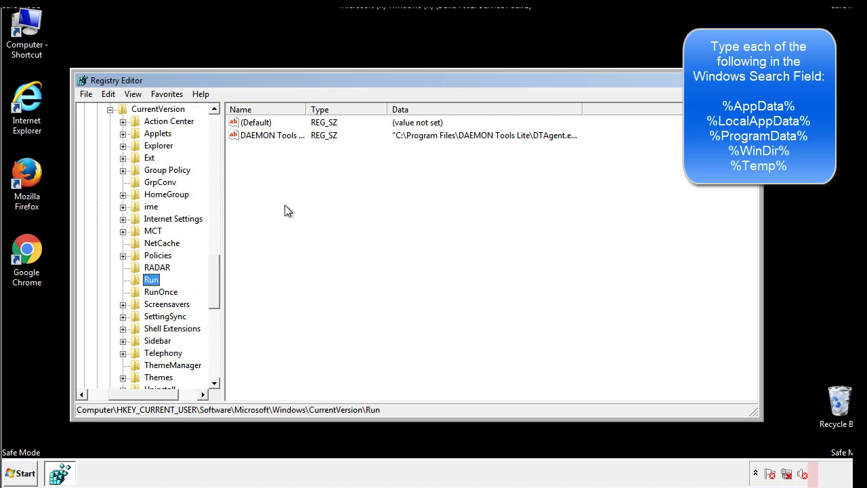
mouse_move(282, 149)
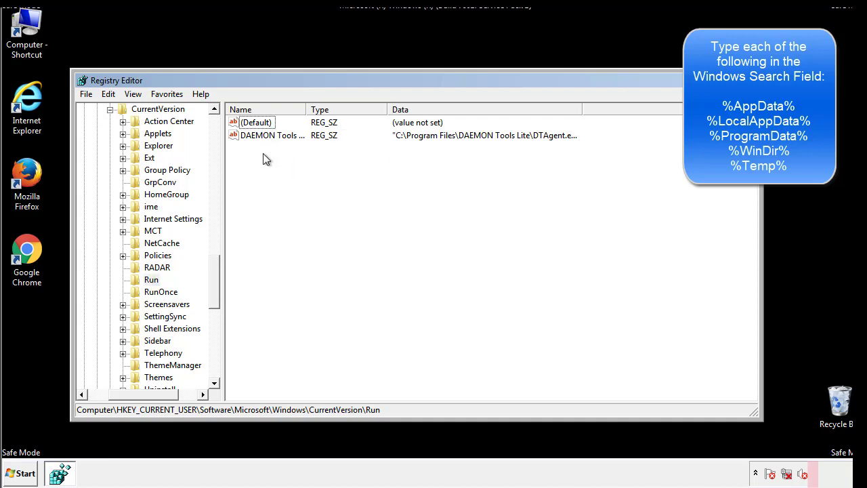
mouse_move(314, 159)
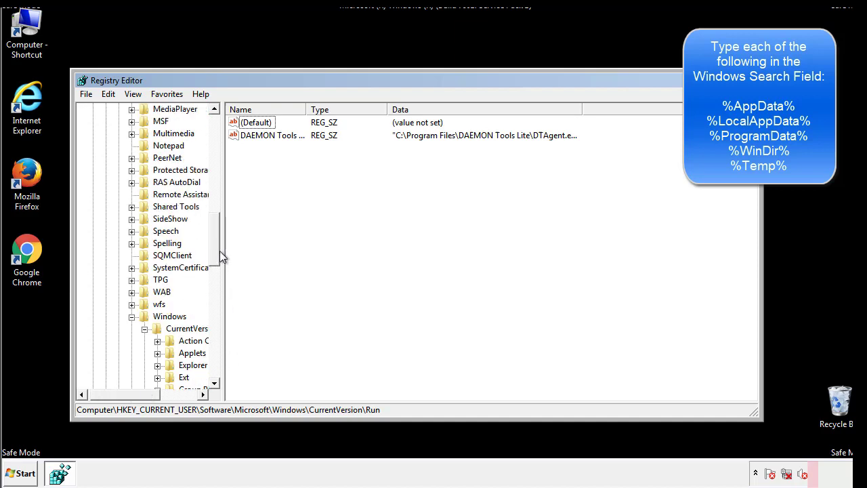
click(169, 315)
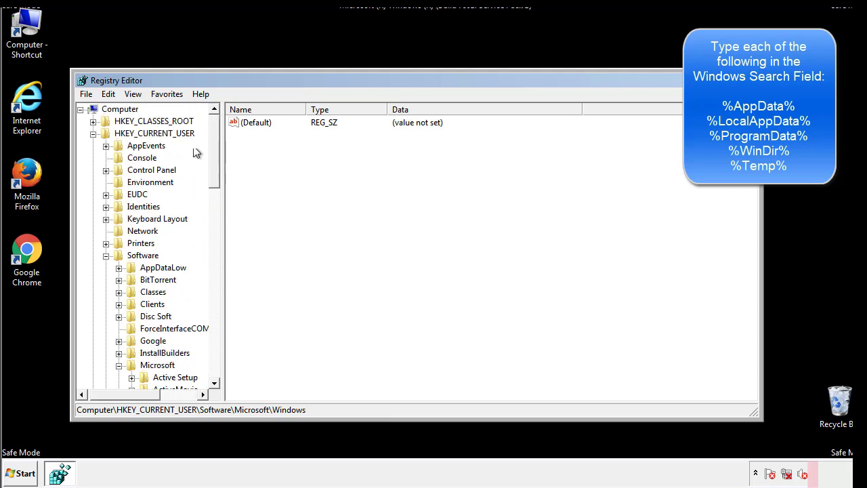
Search the registry for %temp%, landing on the Temporary Files key under VolumeCaches.
click(108, 94)
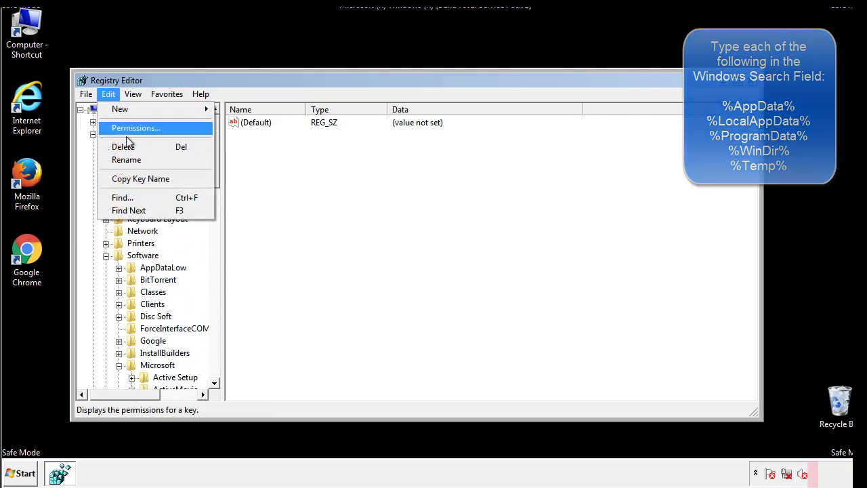
click(122, 198)
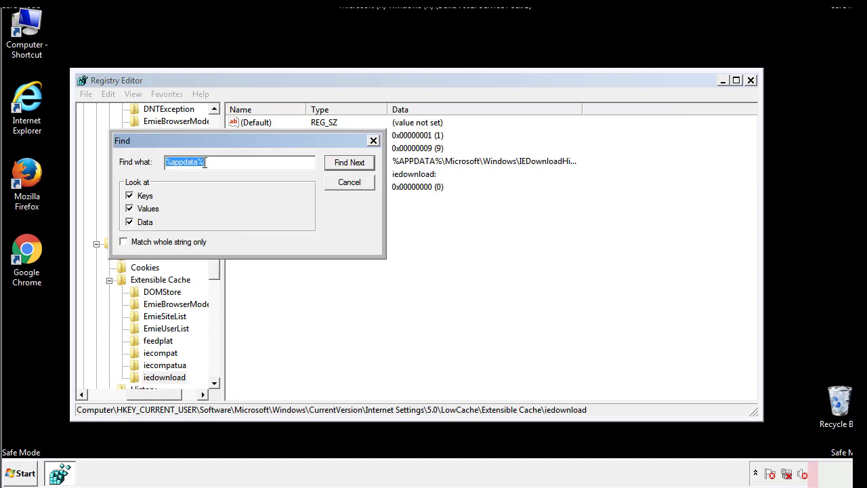
text(%temp%)
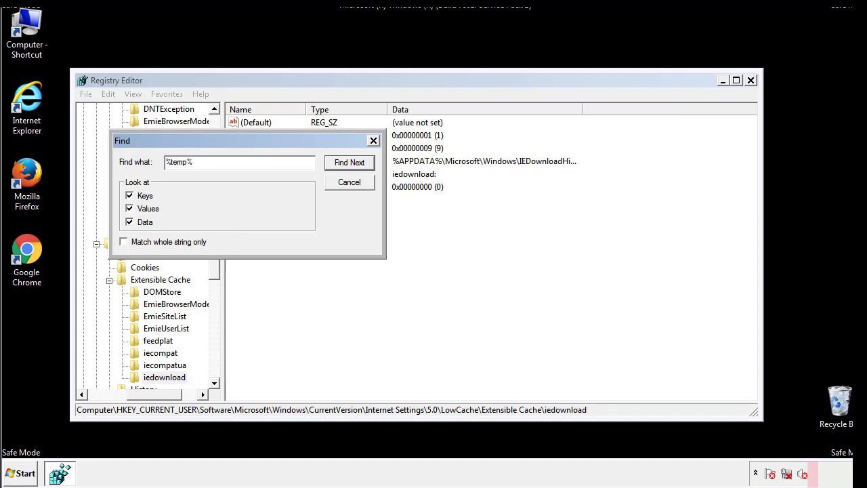
click(350, 163)
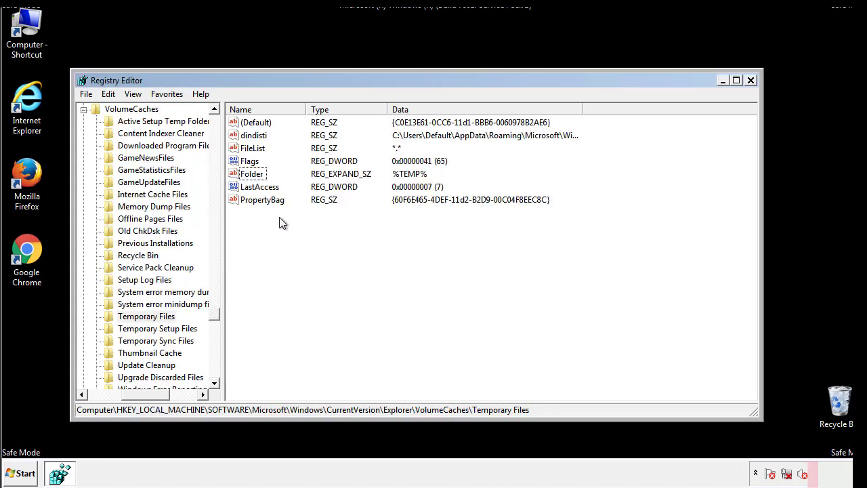
Select all values in the Temporary Files key and permanently delete them.
key(ctrl+a)
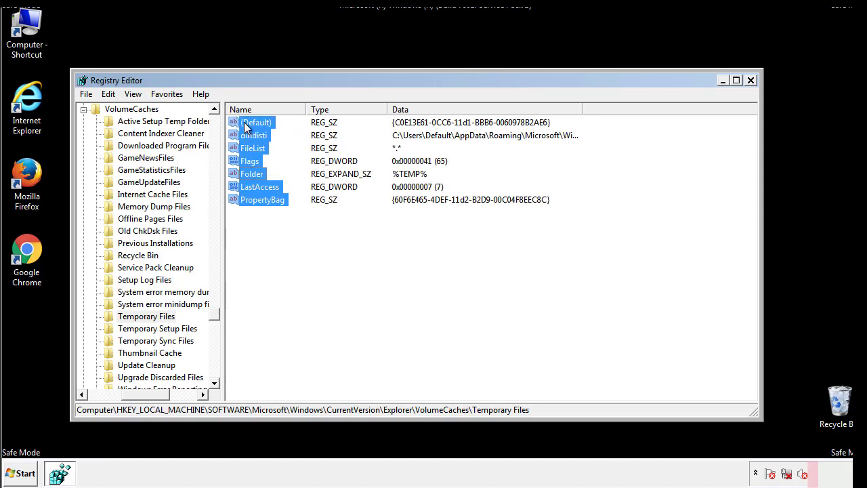
right_click(256, 122)
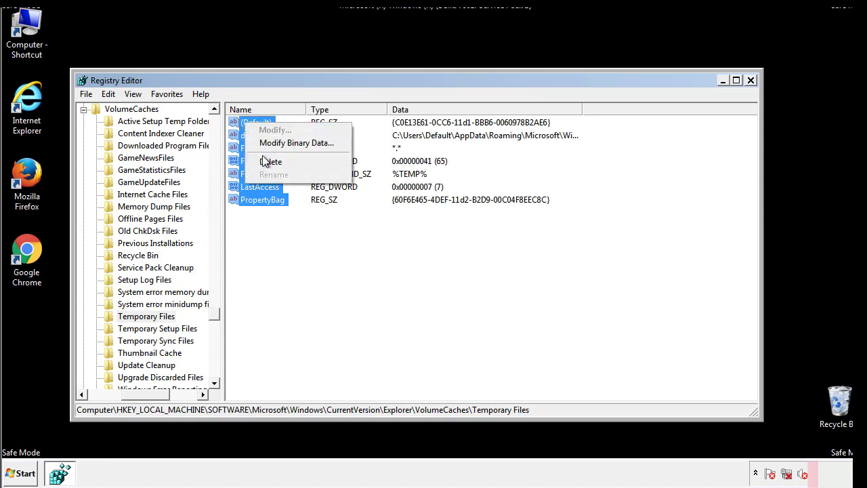
click(271, 161)
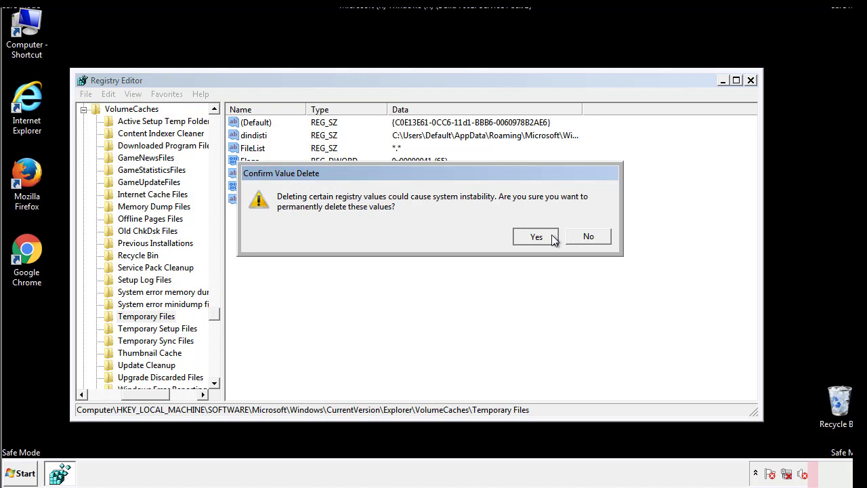
click(536, 236)
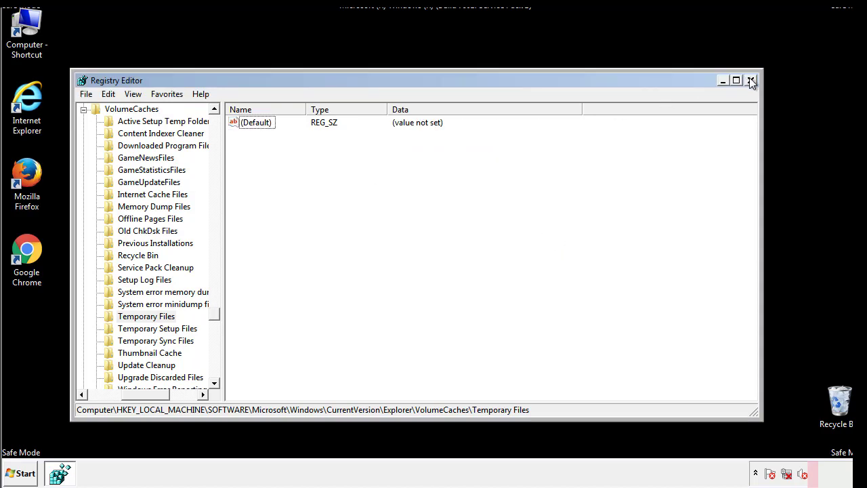
Untick Safe boot in msconfig's Boot settings and restart Windows normally.
click(751, 80)
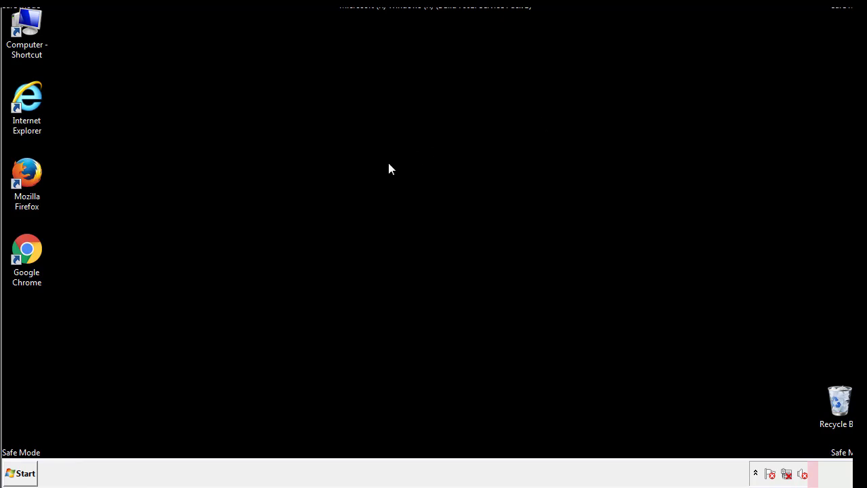
mouse_move(35, 340)
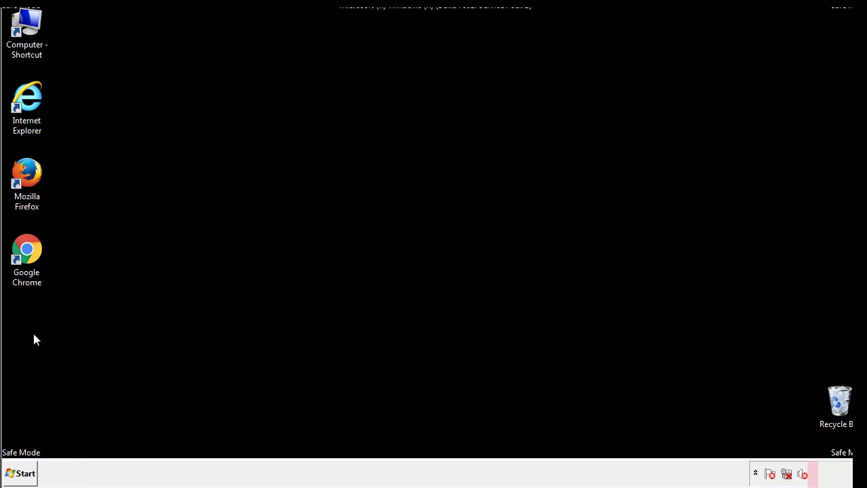
click(19, 473)
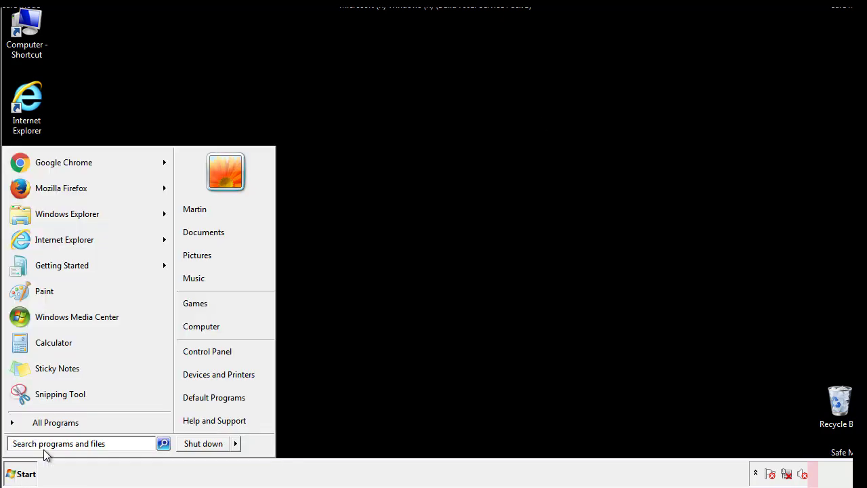
text(mscon)
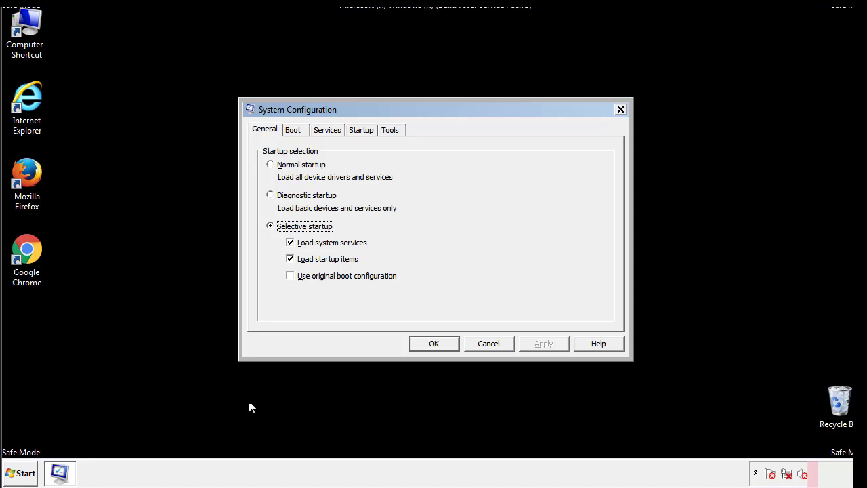
click(293, 130)
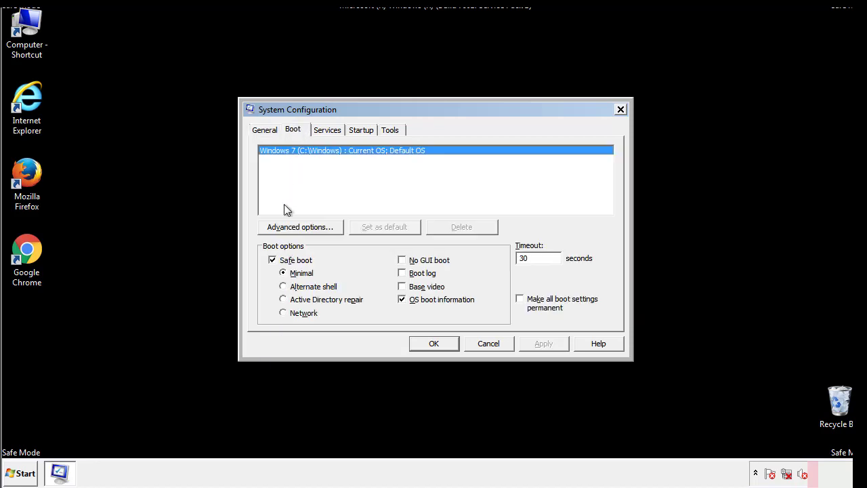
click(272, 260)
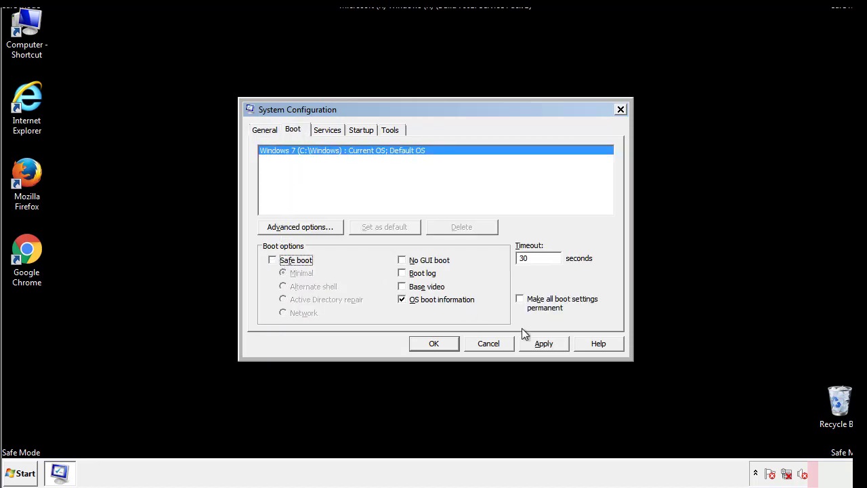
click(434, 344)
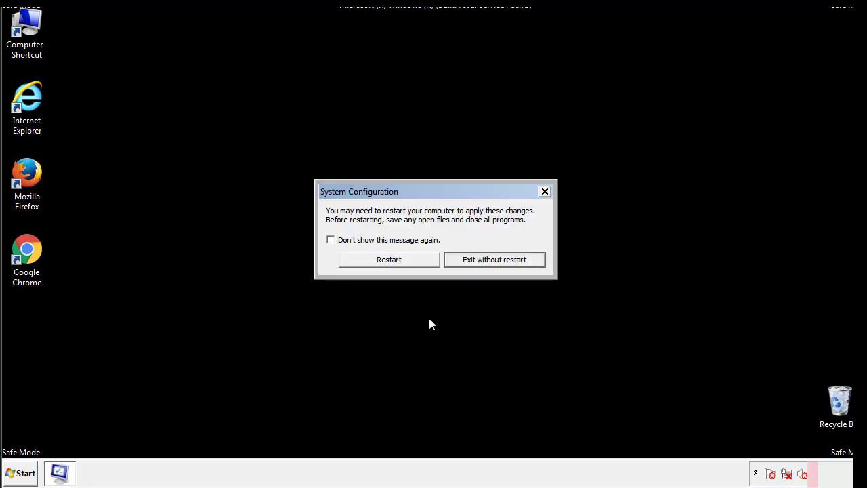
click(388, 259)
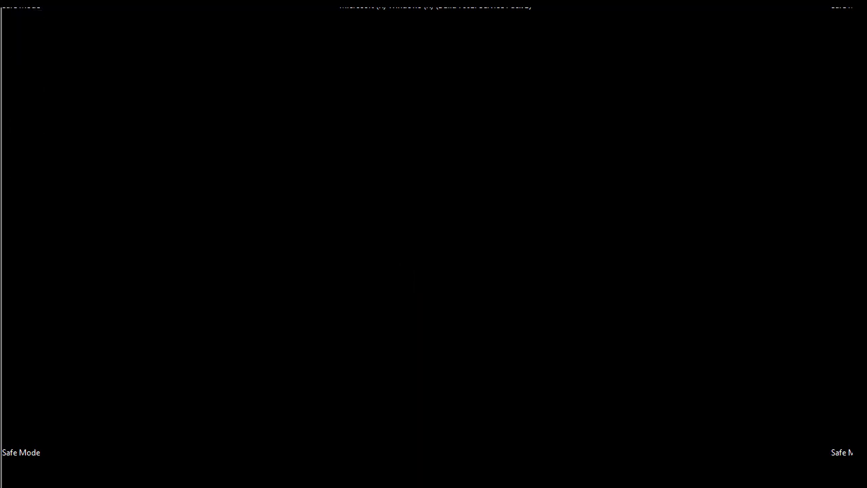